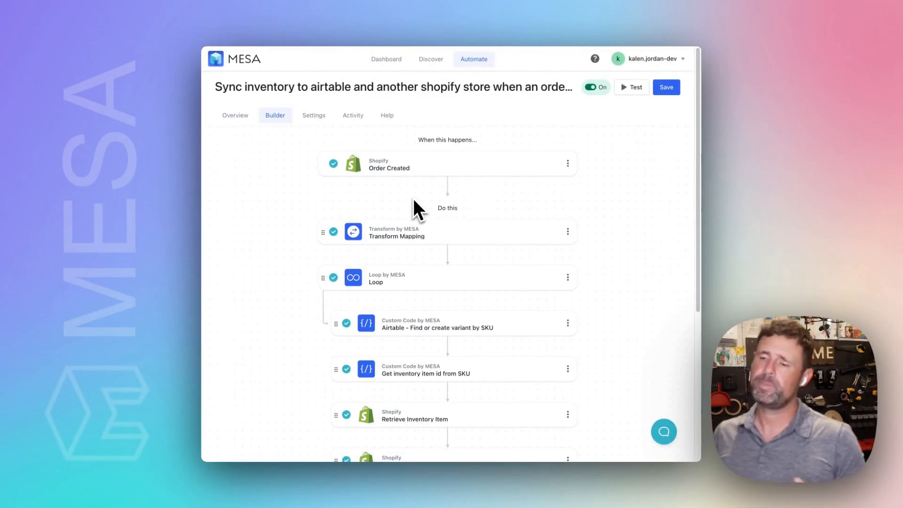
# Step: Return from the inventory sync workflow to the My Workflows list
pyautogui.scroll(-3)
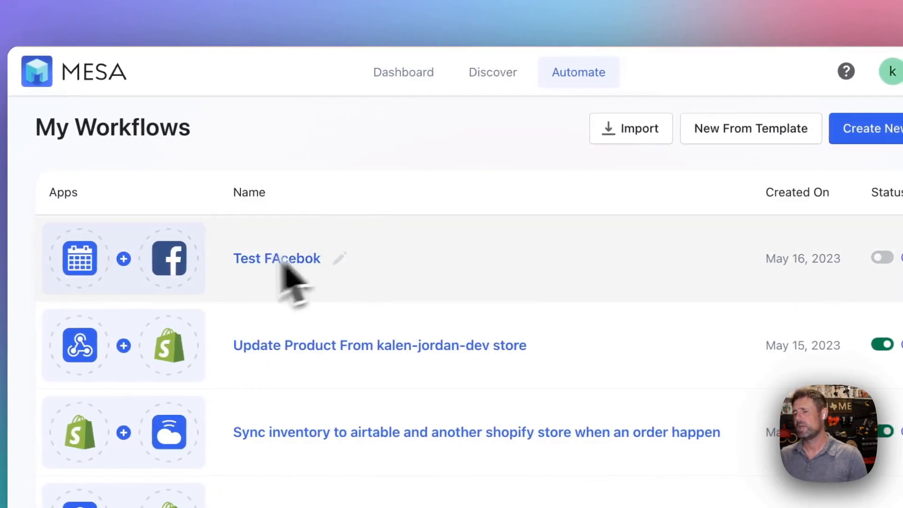
# Step: Open the inventory sync to Airtable workflow's builder to view its steps
pyautogui.click(277, 259)
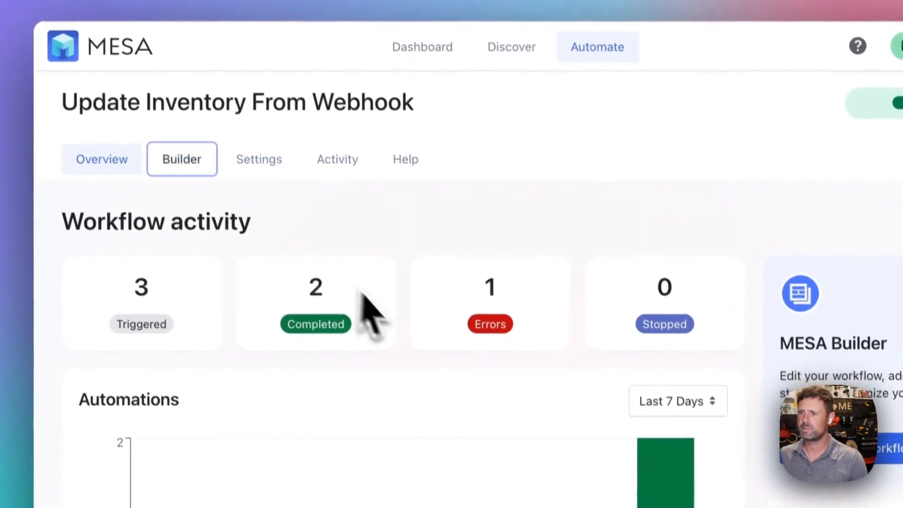
pyautogui.click(181, 159)
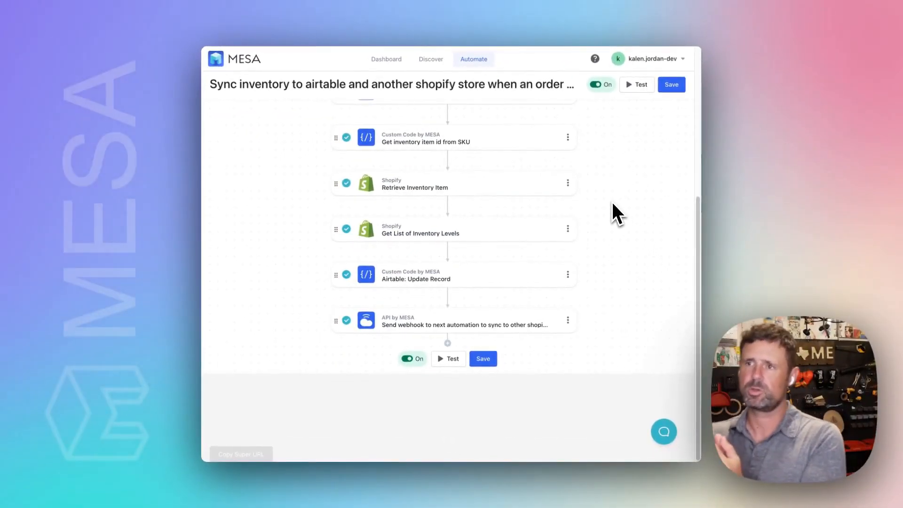
# Step: Check the Airtable Variants table, where EXP shows 7 available
pyautogui.scroll(3)
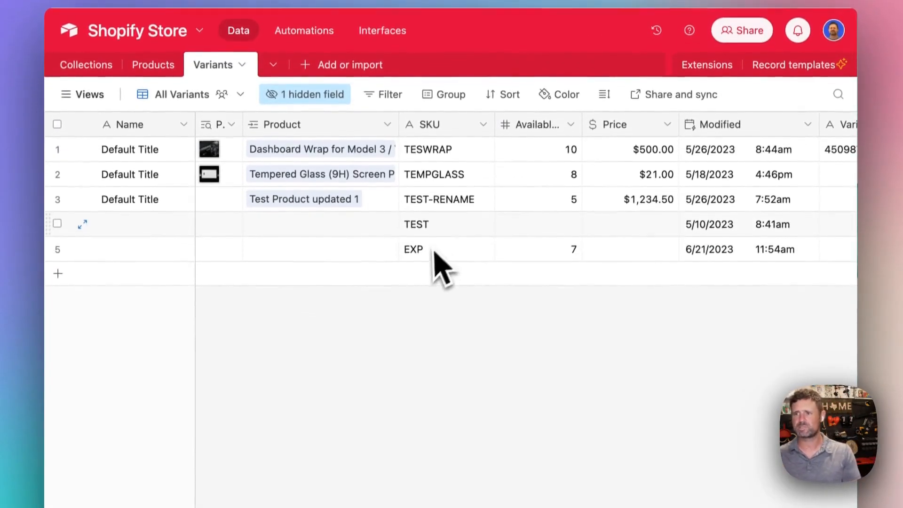
pyautogui.click(413, 249)
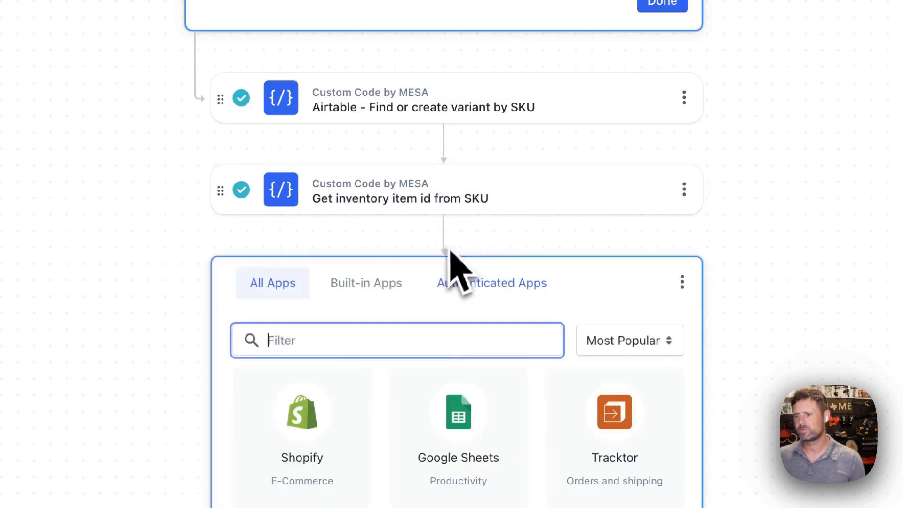
pyautogui.write('shop')
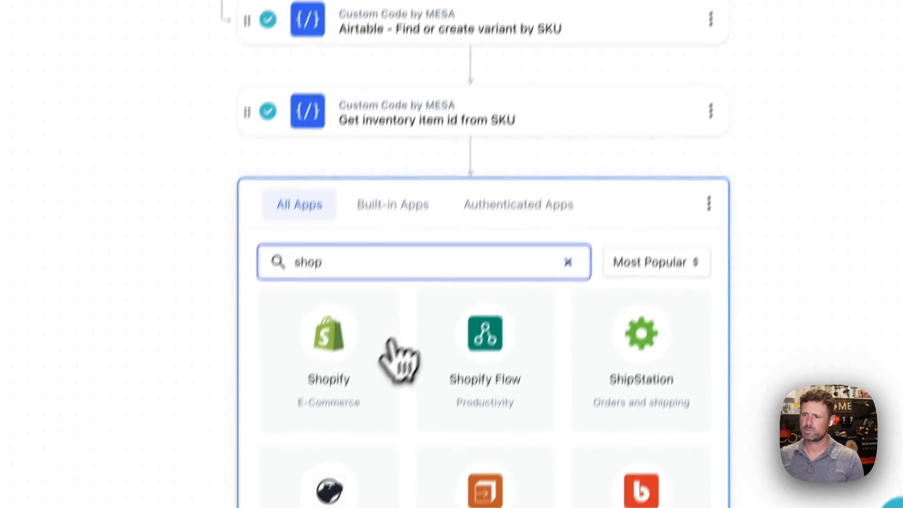
pyautogui.click(328, 339)
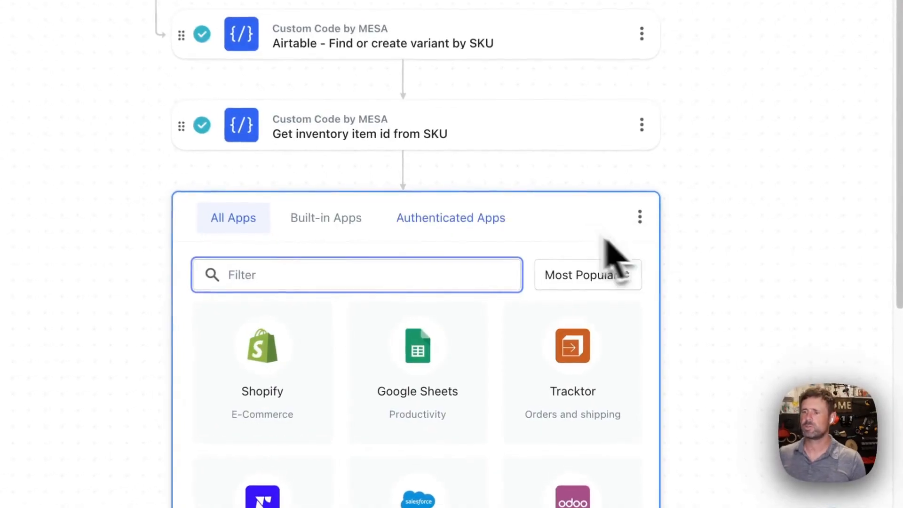
pyautogui.click(262, 346)
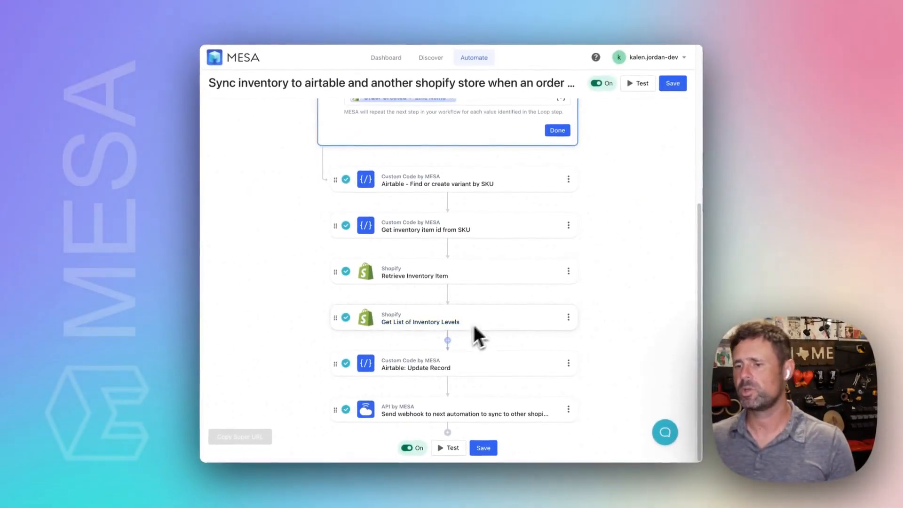
pyautogui.moveTo(484, 374)
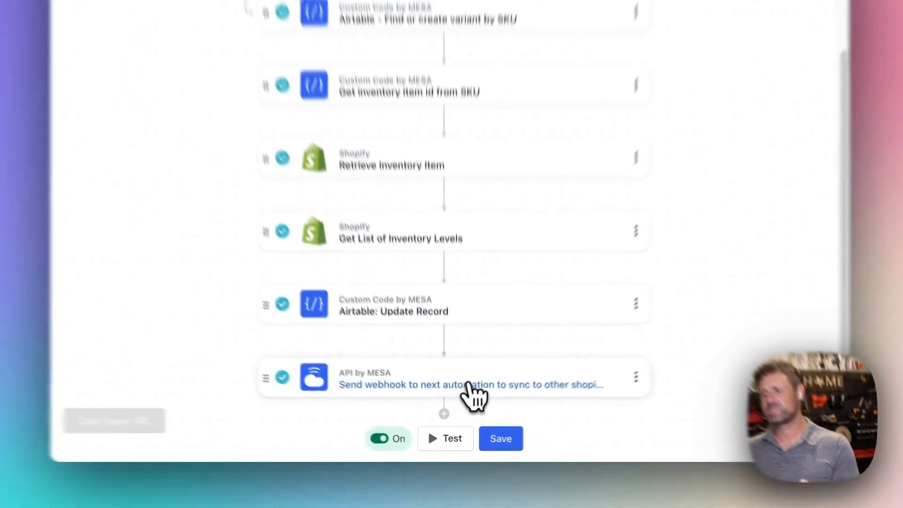
pyautogui.click(467, 384)
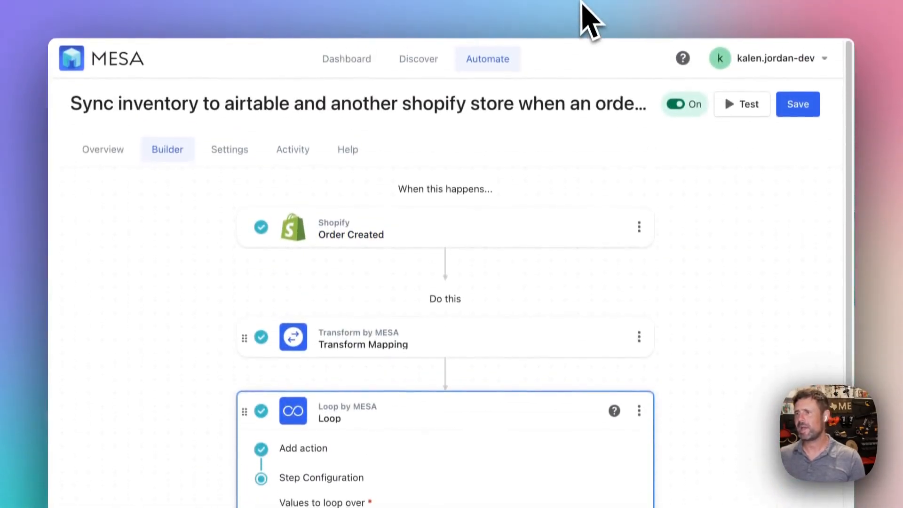
# Step: Review the webhook builder's steps, then save Exposé's available stock as 6 in Shopify
pyautogui.scroll(-3)
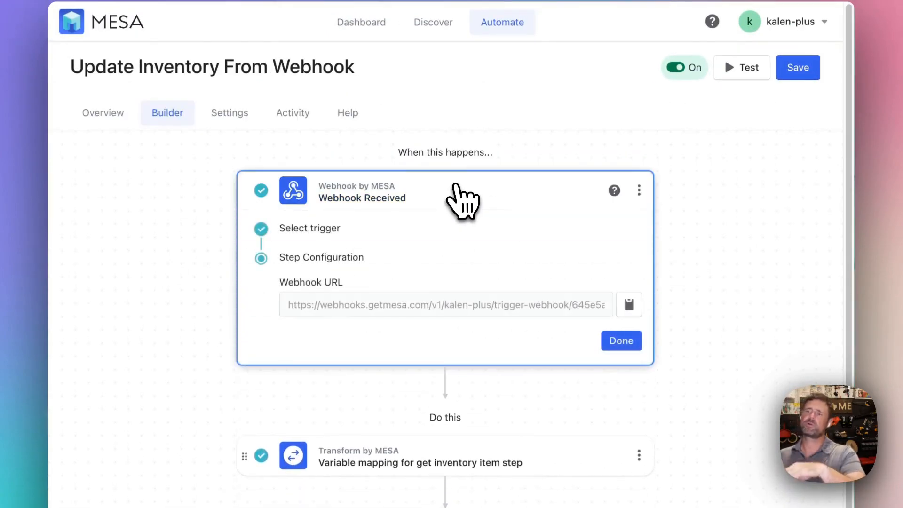
pyautogui.moveTo(455, 262)
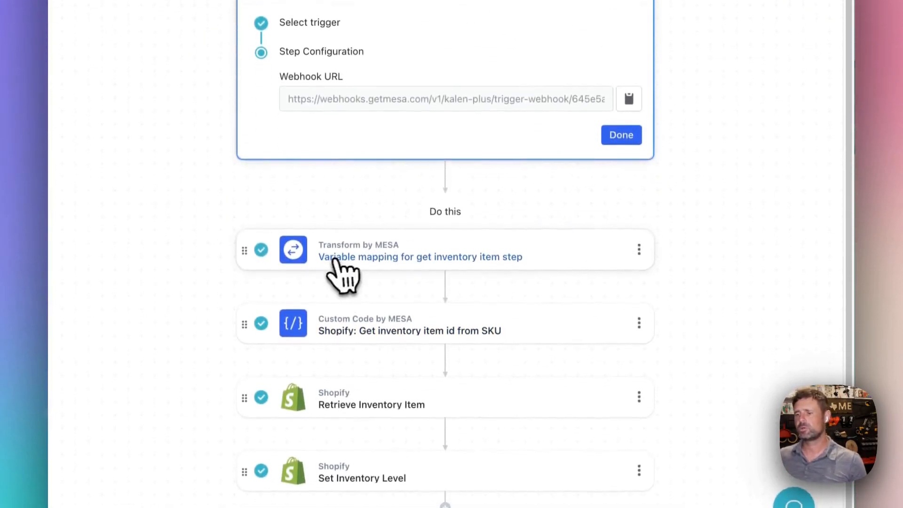
pyautogui.scroll(-3)
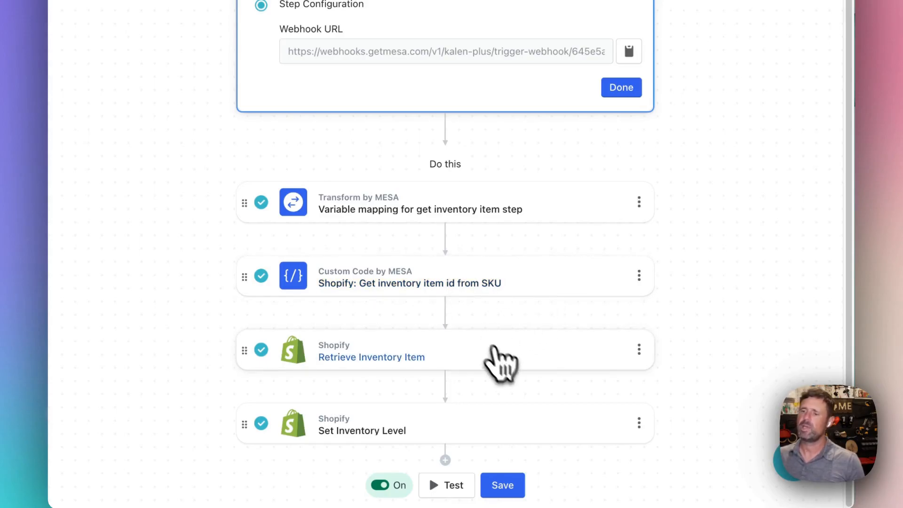
pyautogui.scroll(-3)
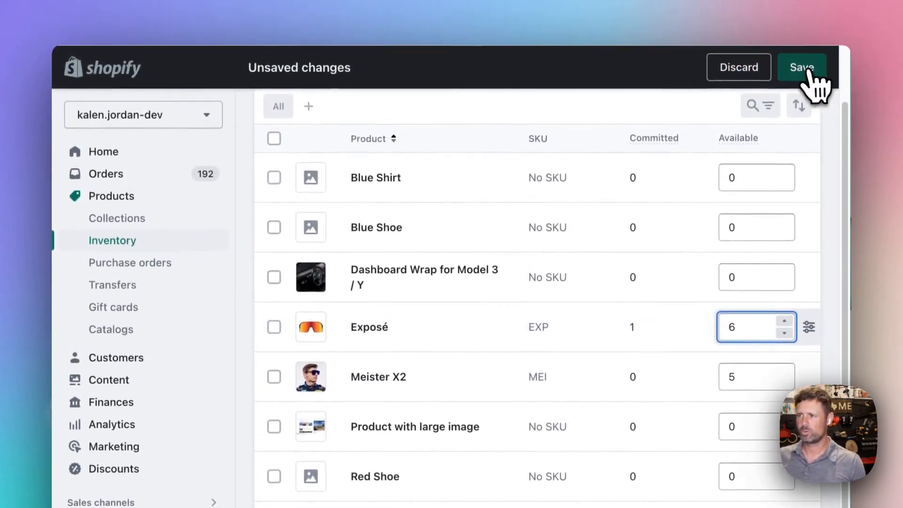
pyautogui.click(802, 66)
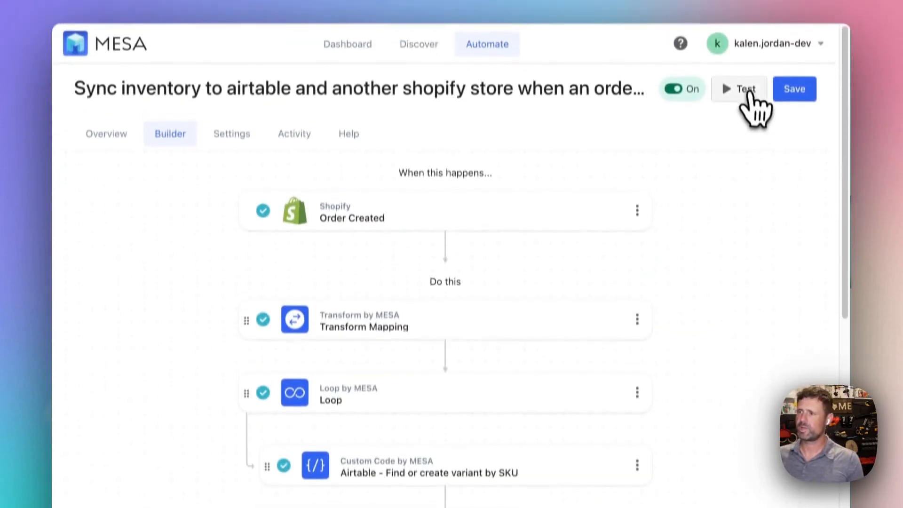
# Step: Test the Sync inventory workflow from its top bar
pyautogui.click(739, 89)
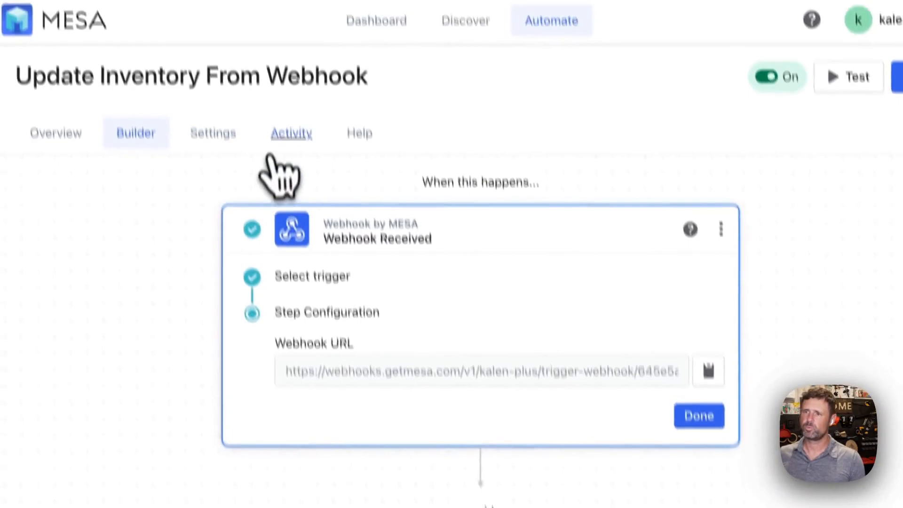
# Step: Open the Update Inventory From Webhook workflow's Activity tab
pyautogui.click(291, 133)
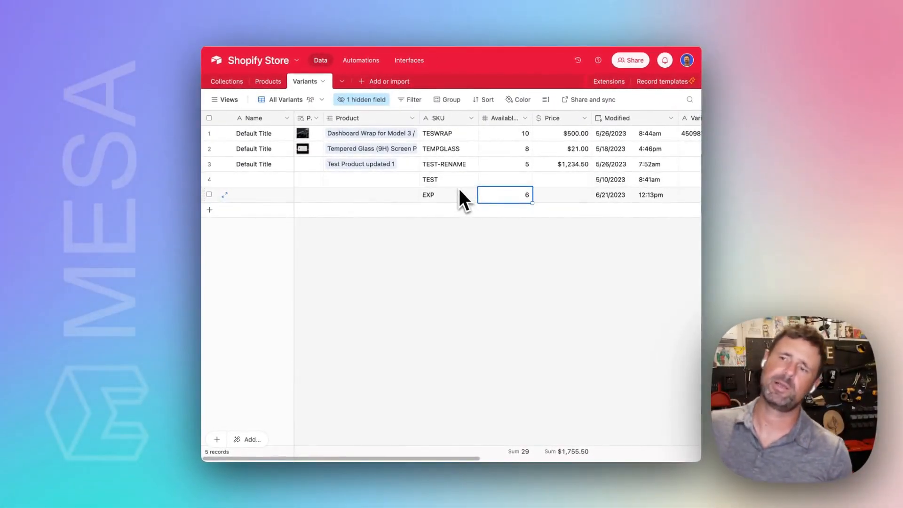
pyautogui.moveTo(543, 414)
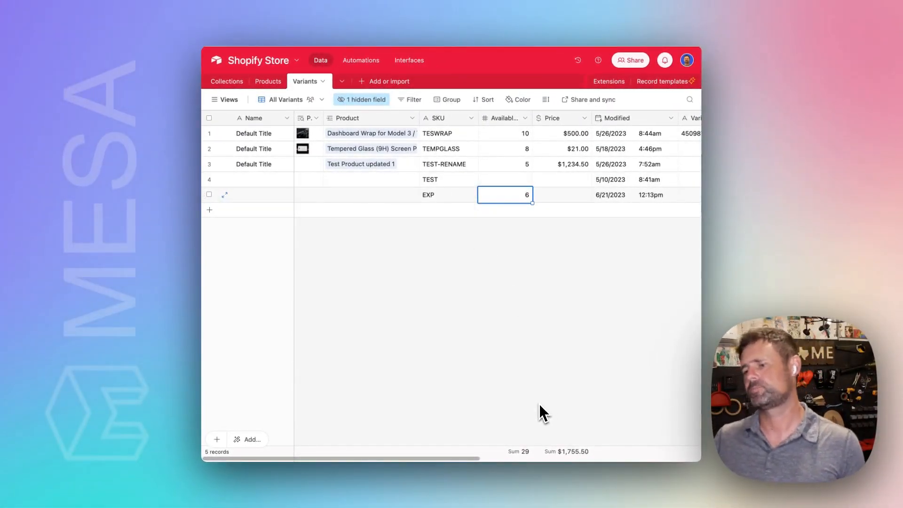